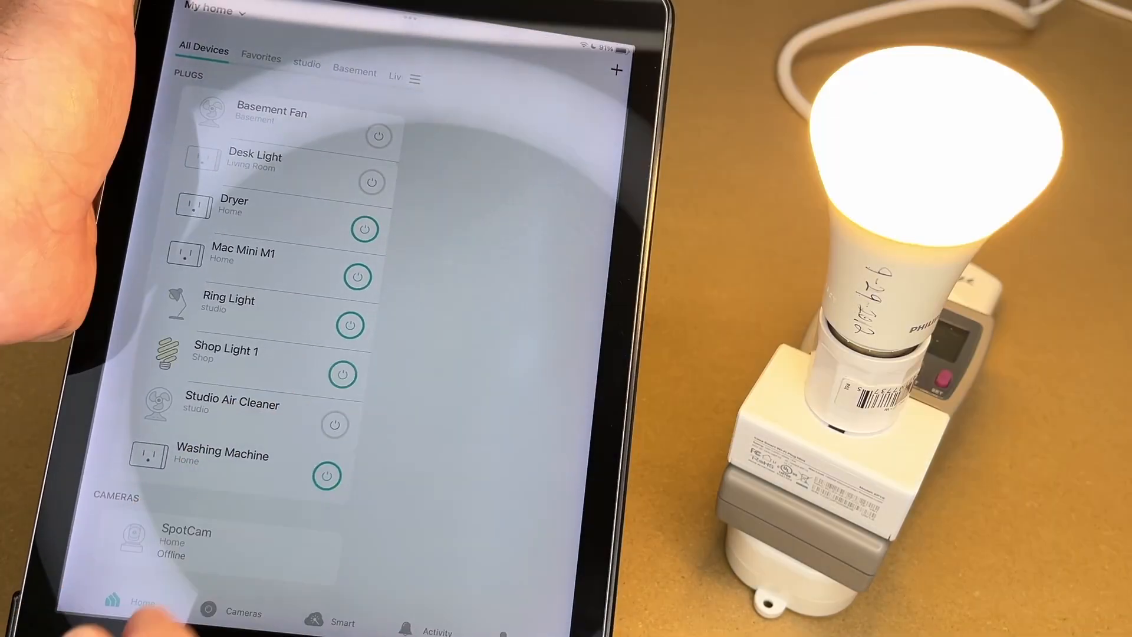
Switch off the Shop Light 1 plug in the TP-Link Kasa app.
click(227, 351)
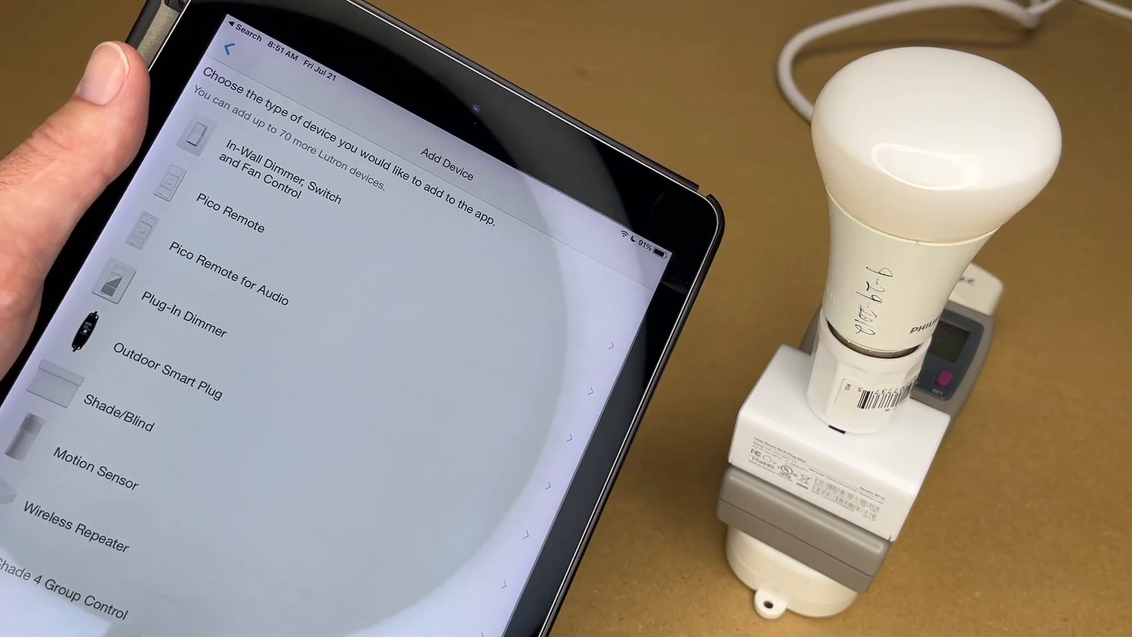
Back out of Add Device, view the Shop Pico remote card in the Shop room, then close it.
click(210, 213)
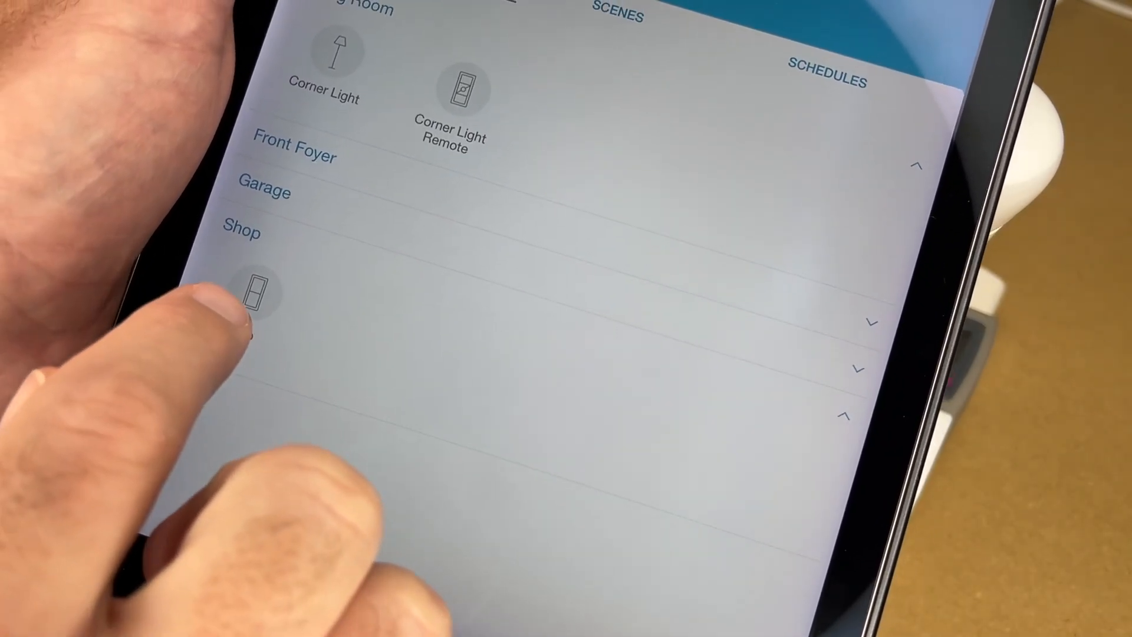
click(256, 306)
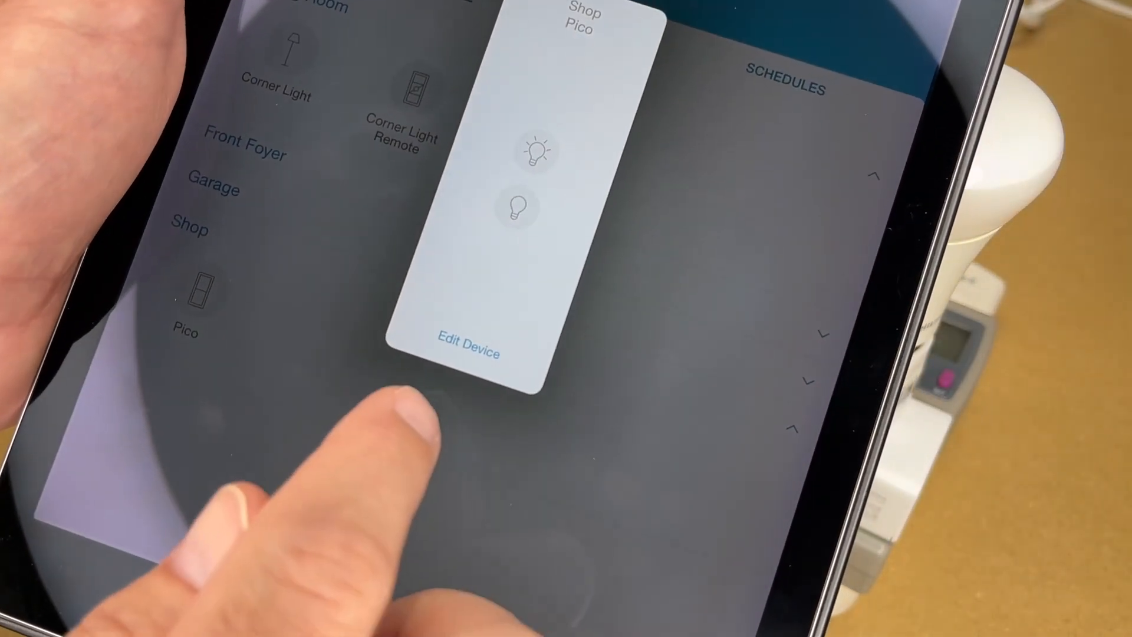
click(466, 353)
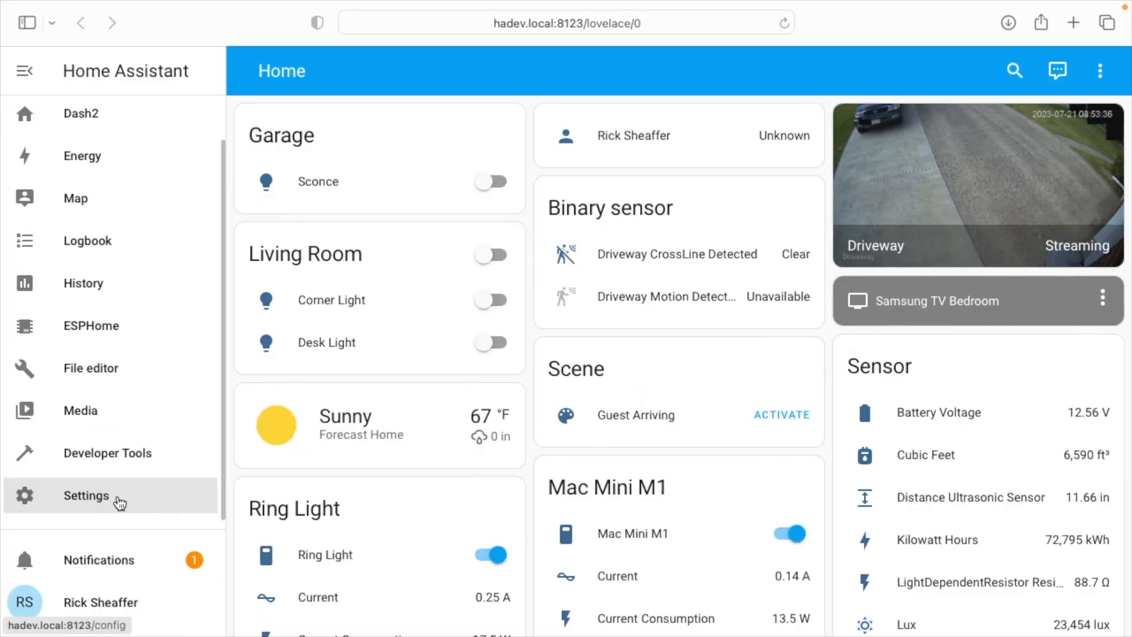
Add the TP-Link integration for Shop Light 1 and assign it to a new 'Shop' area.
click(86, 496)
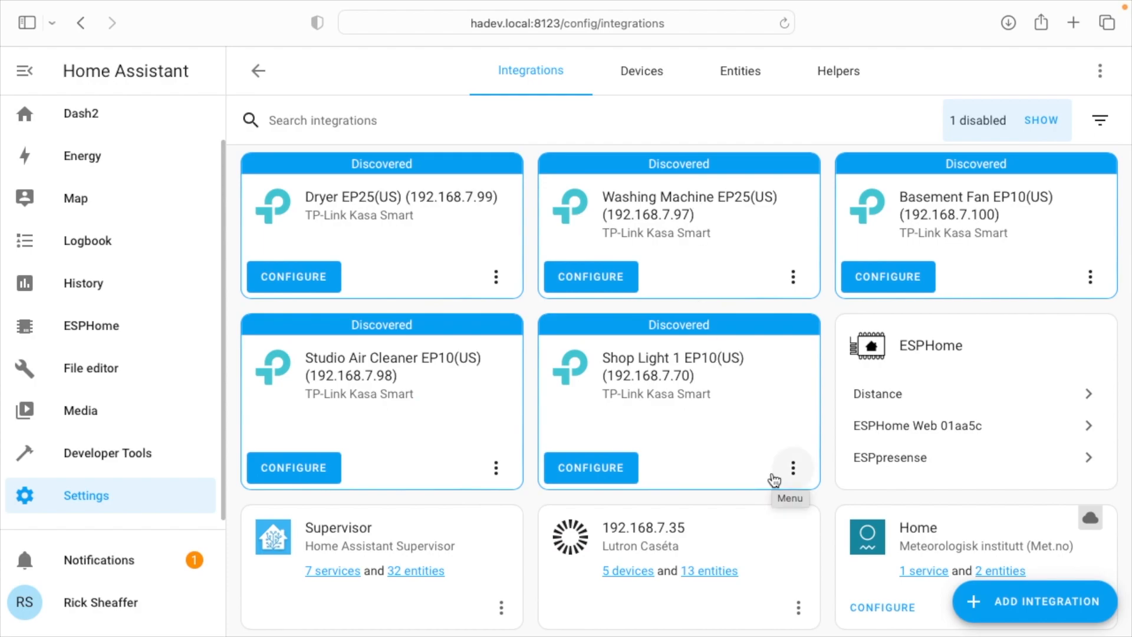
mouse_move(1041, 613)
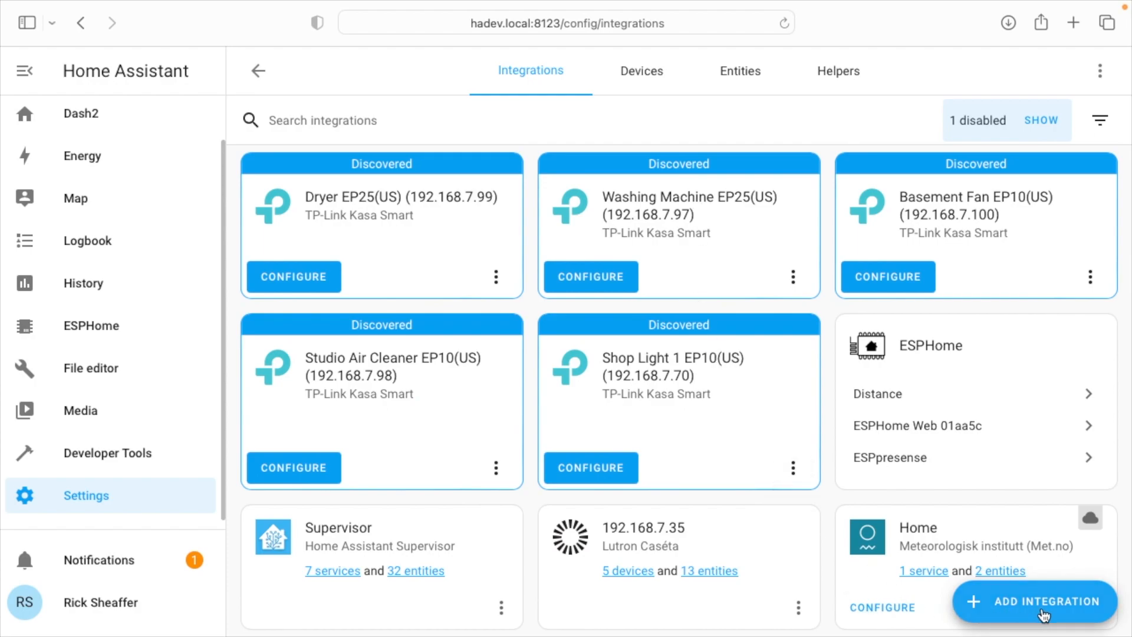
click(1040, 601)
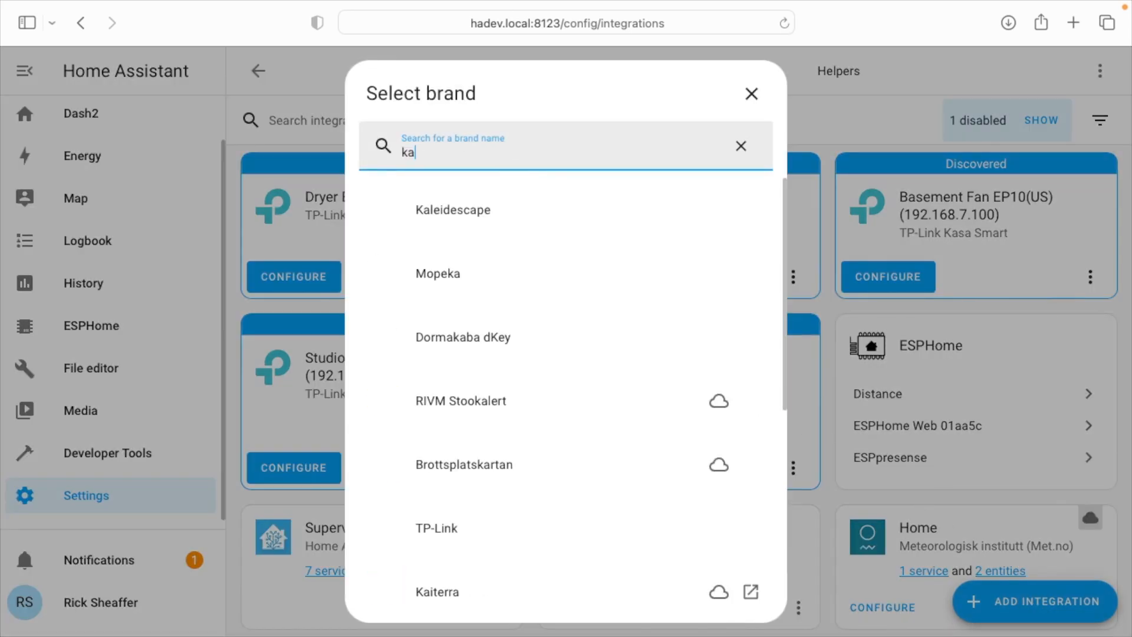
click(380, 94)
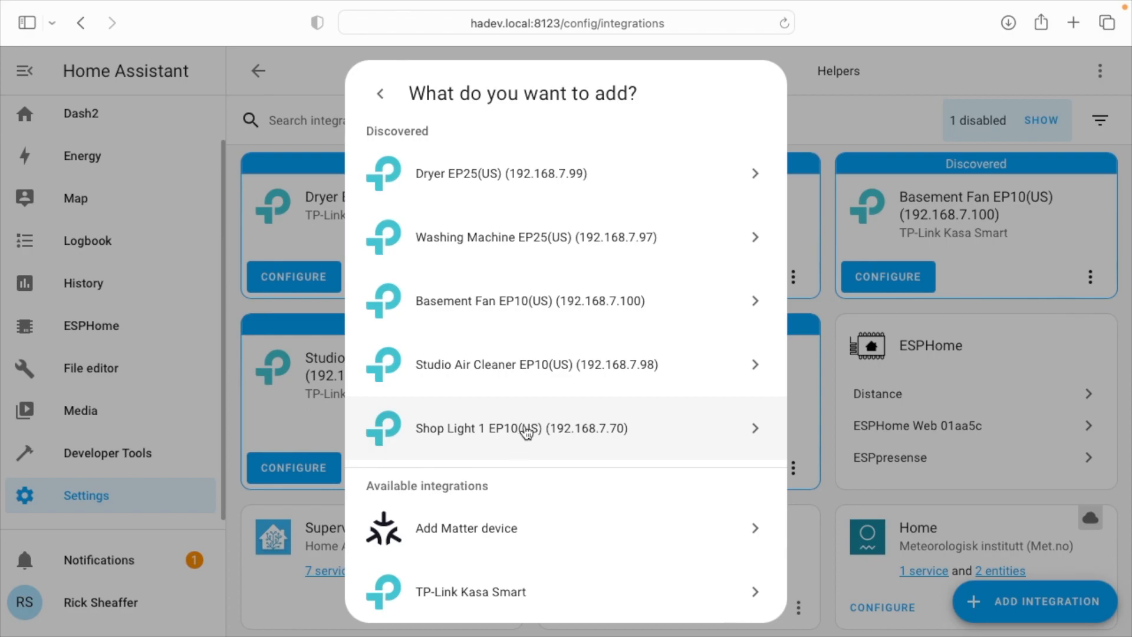
click(521, 428)
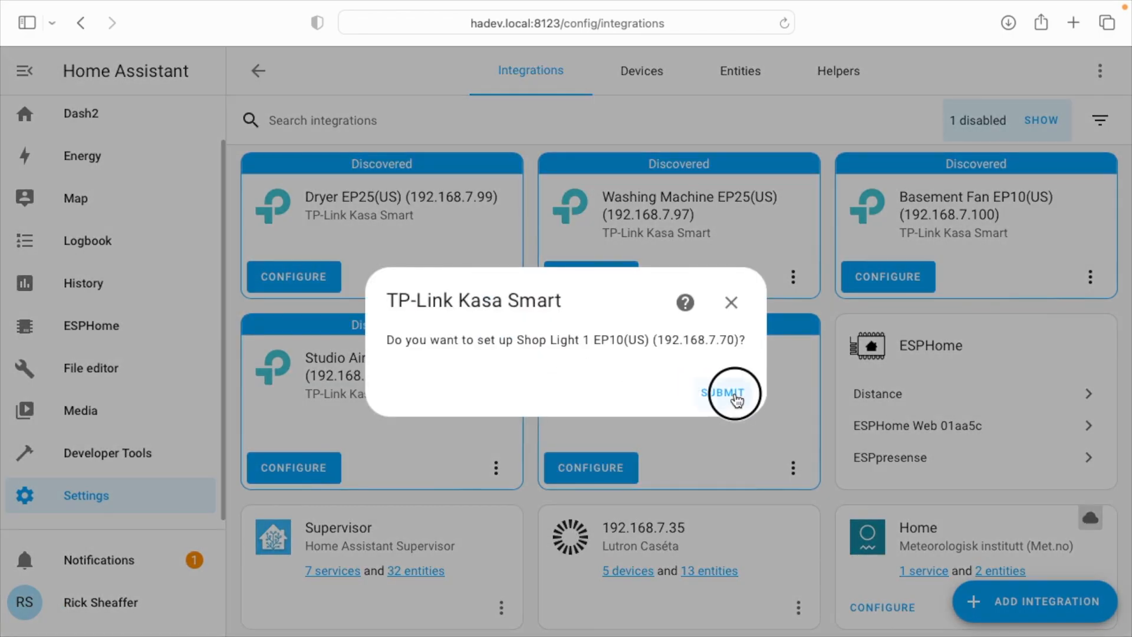
click(723, 392)
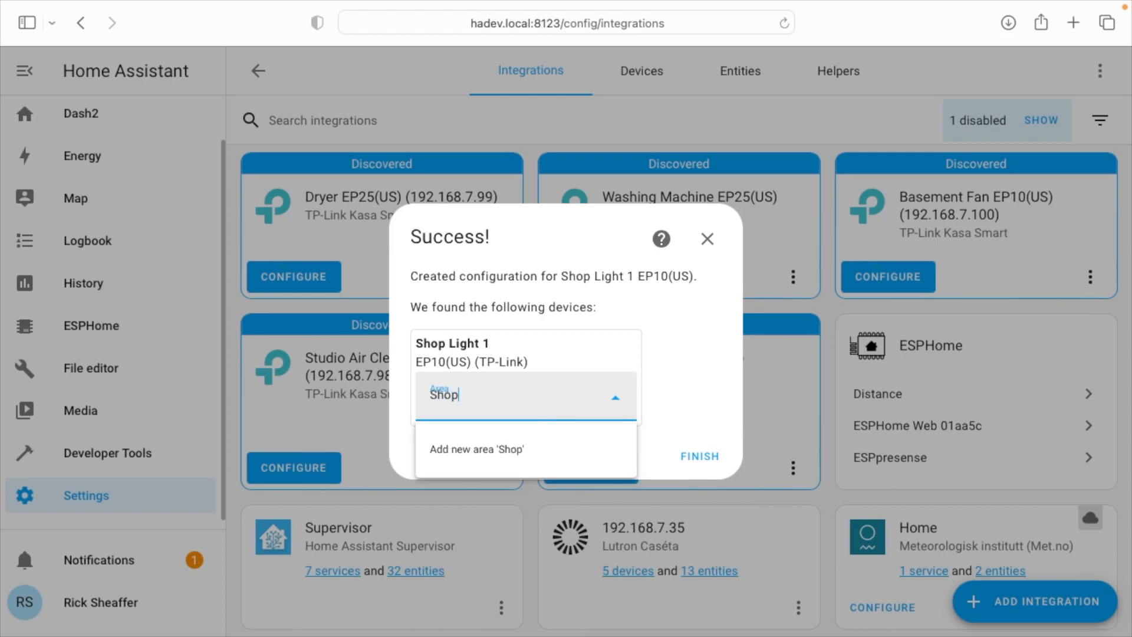
click(477, 450)
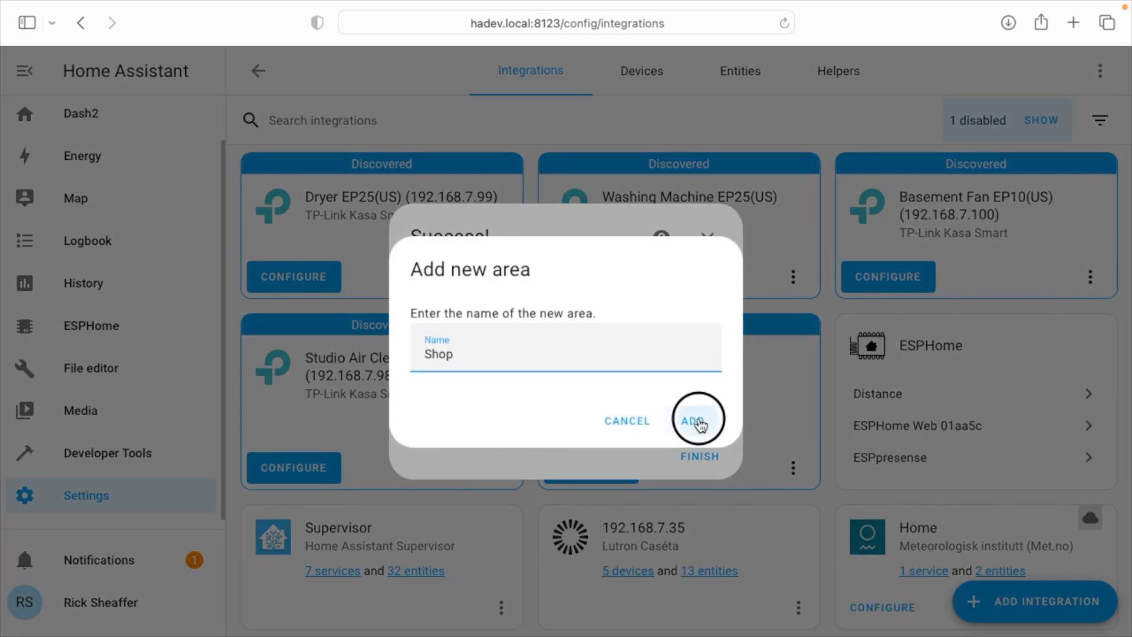
click(698, 420)
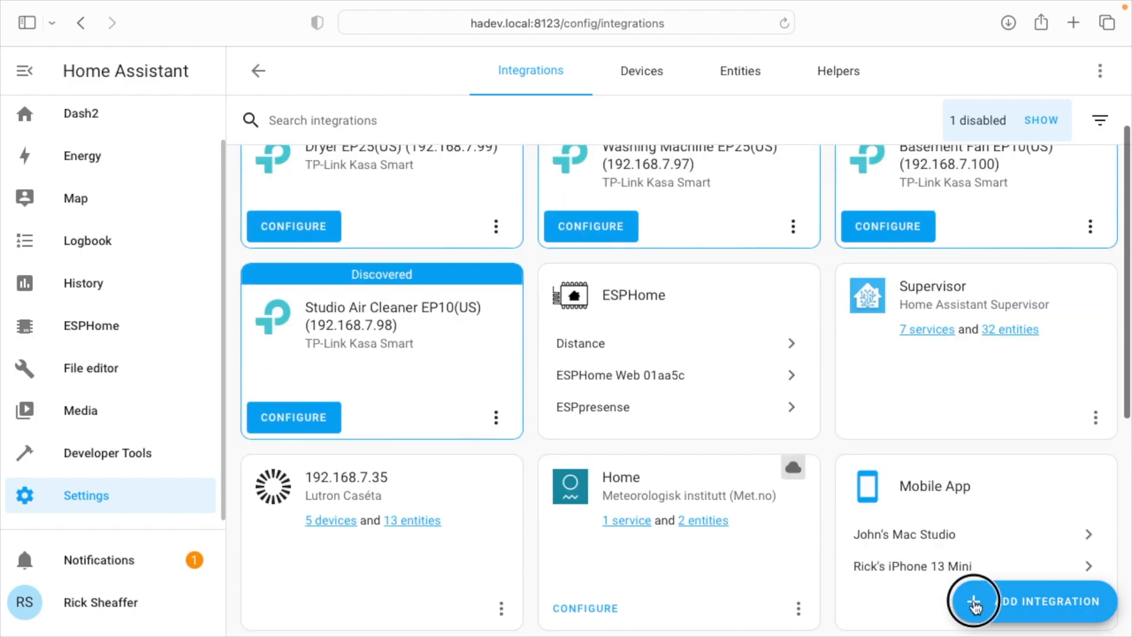
Start adding the Lutron integration, then cancel the bridge connection.
click(974, 605)
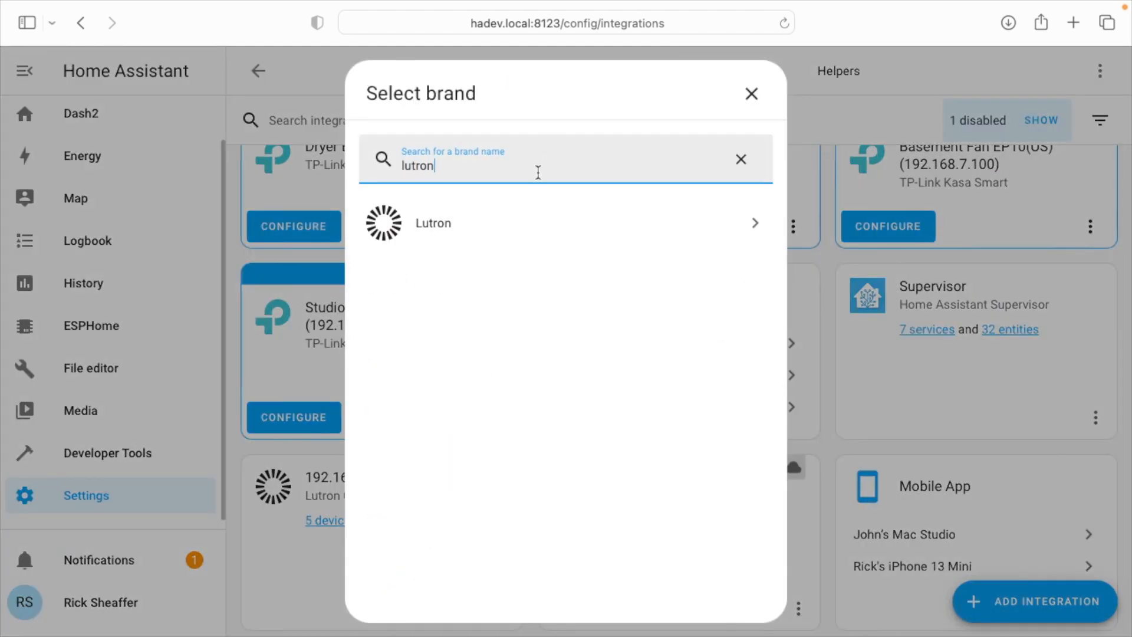
click(433, 223)
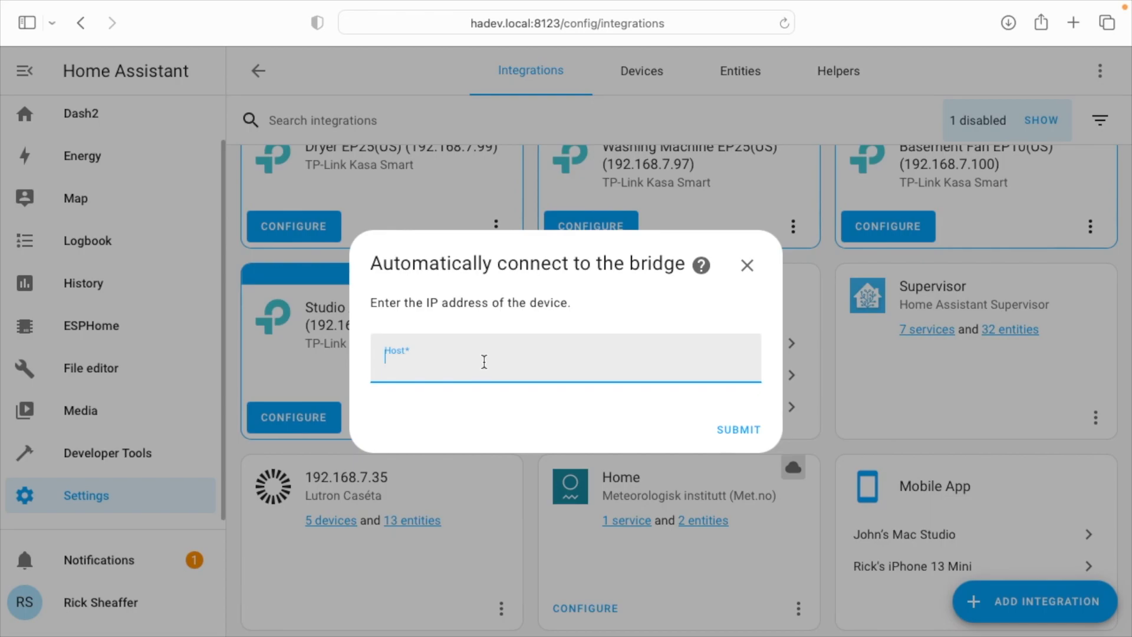
mouse_move(738, 343)
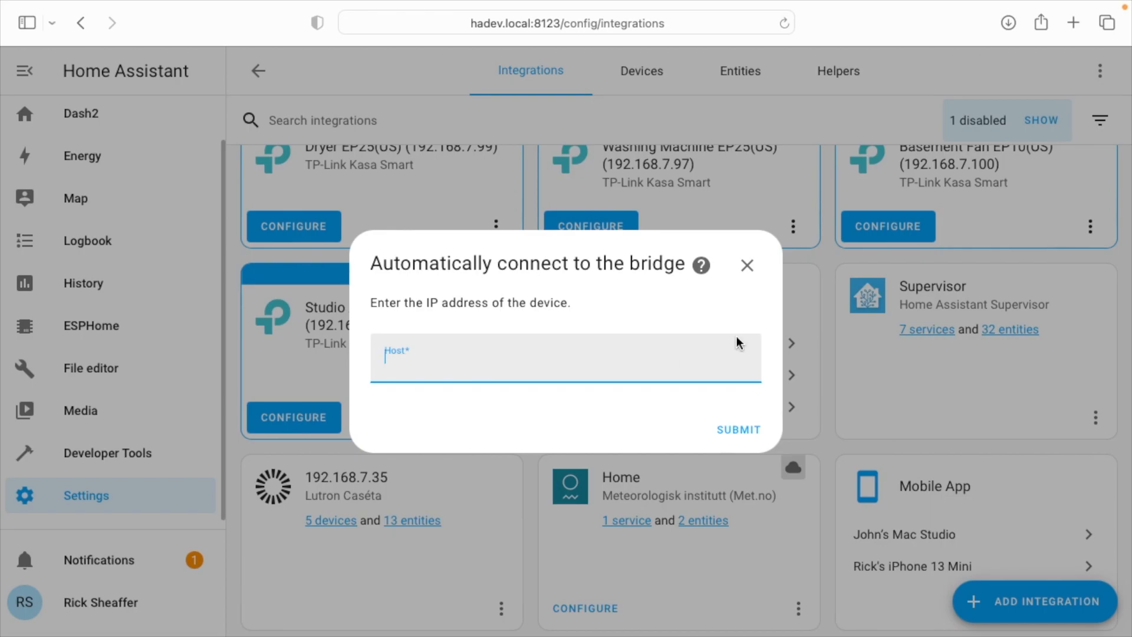
click(747, 265)
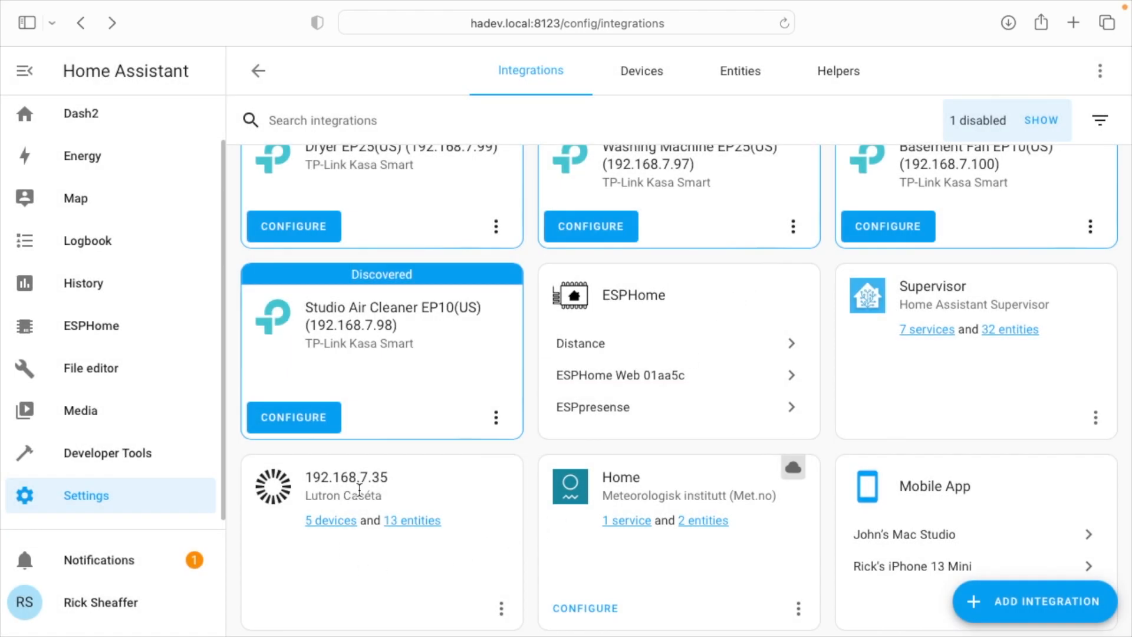
Reload Lutron Caséta and open its 6-device list, including the Shop Pico.
click(330, 520)
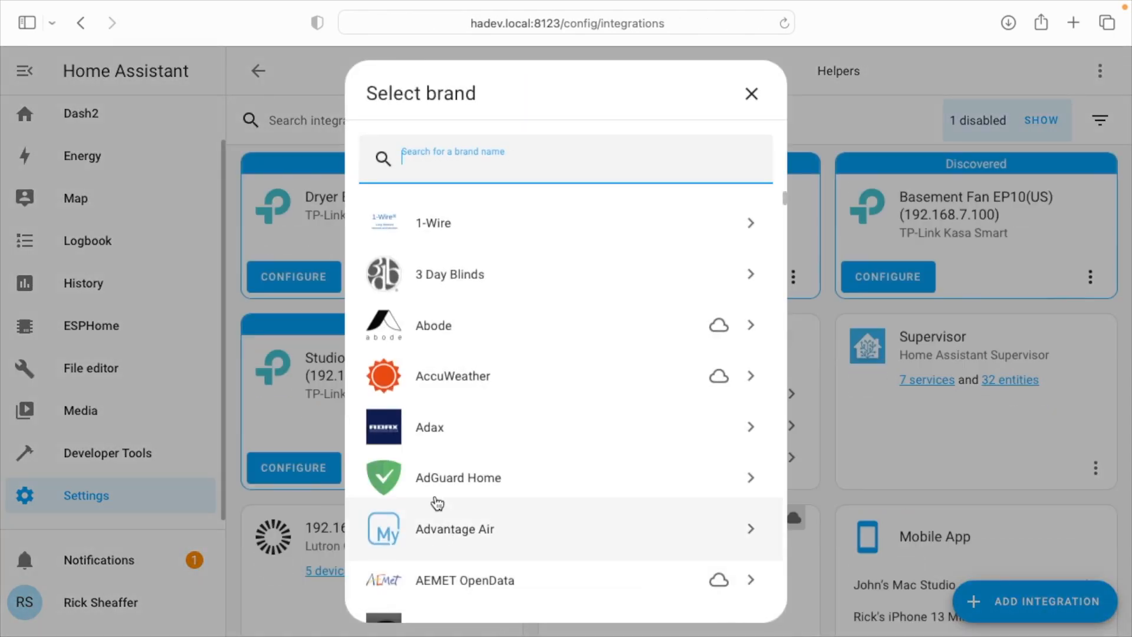
click(751, 94)
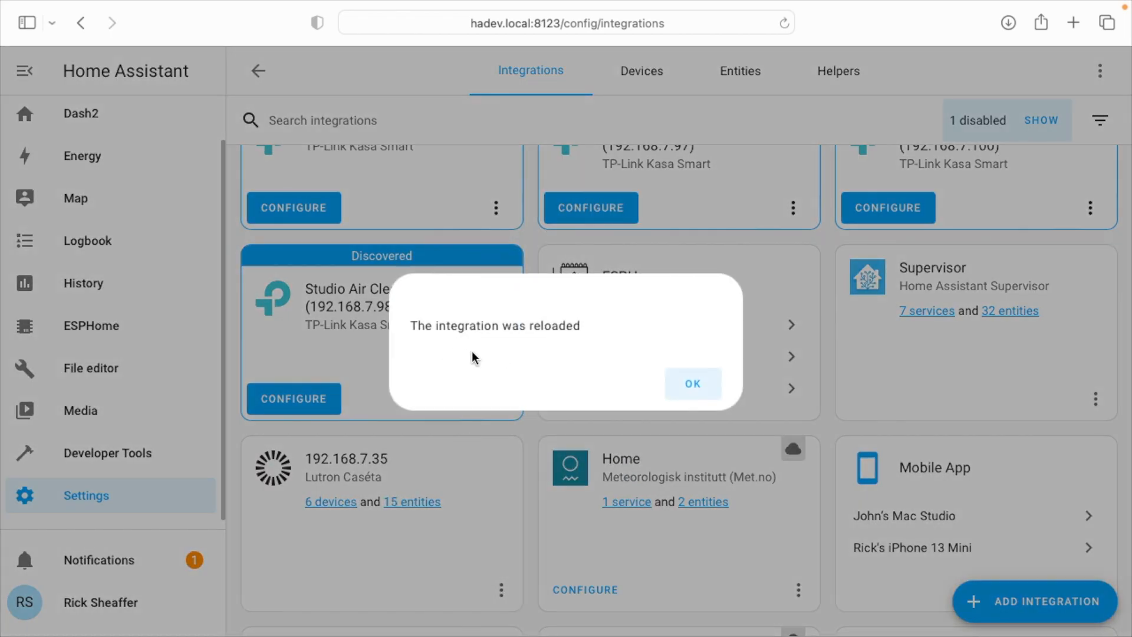
click(693, 384)
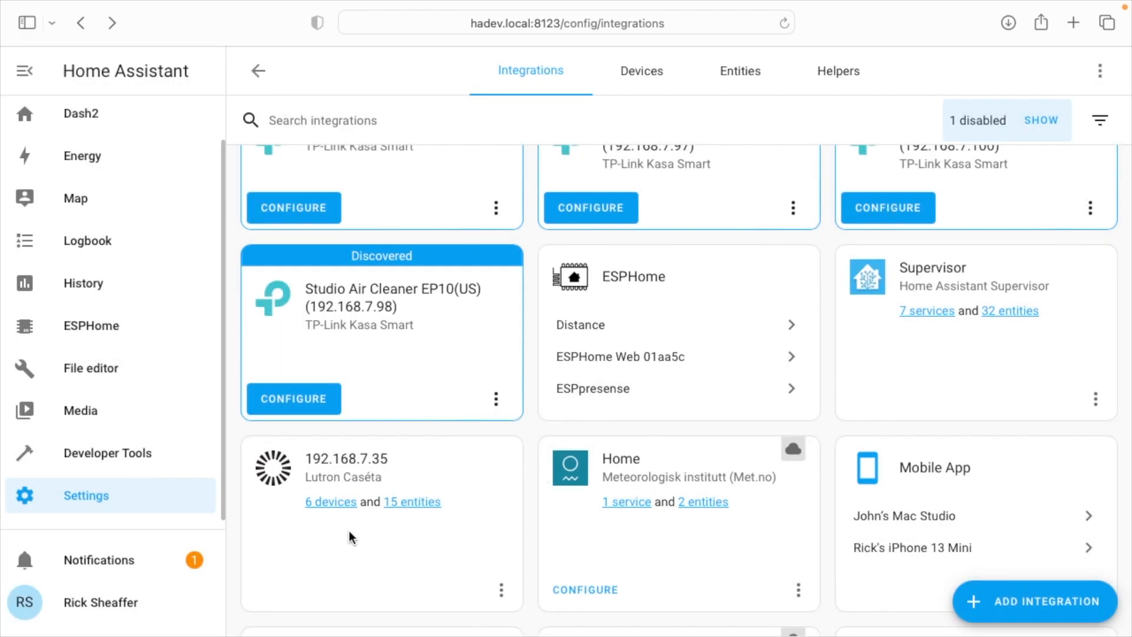
click(330, 501)
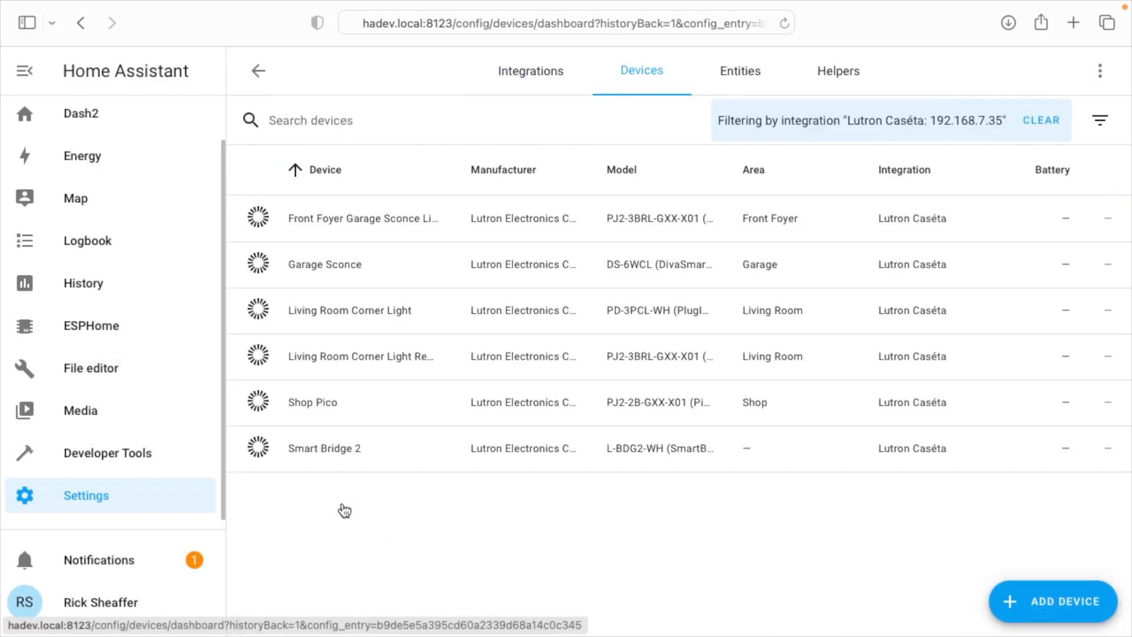
mouse_move(355, 413)
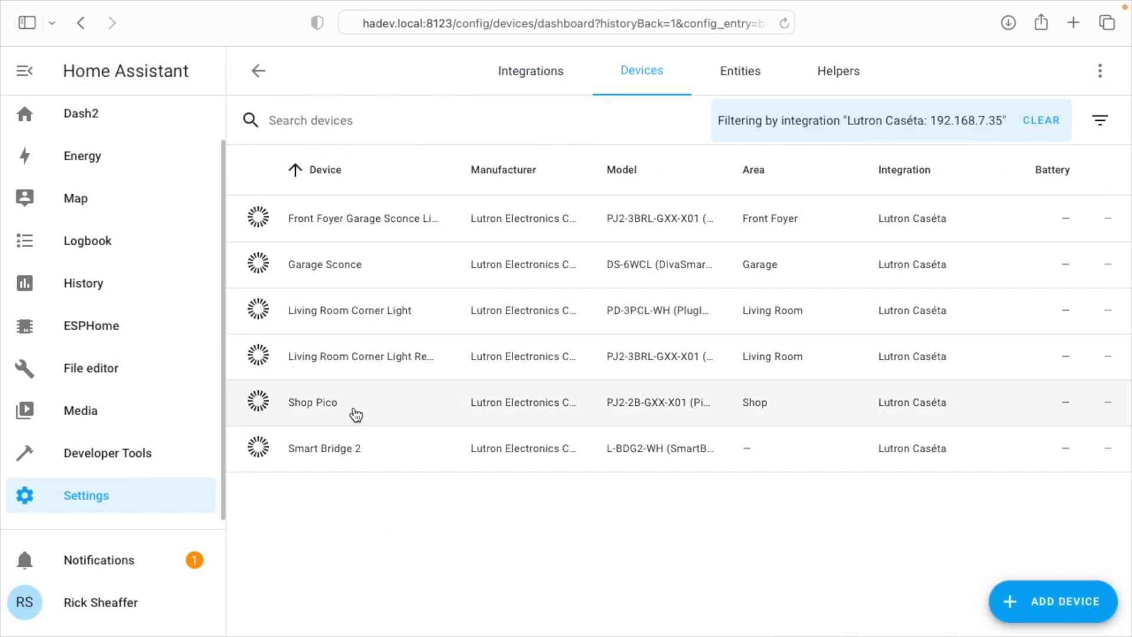
mouse_move(349, 529)
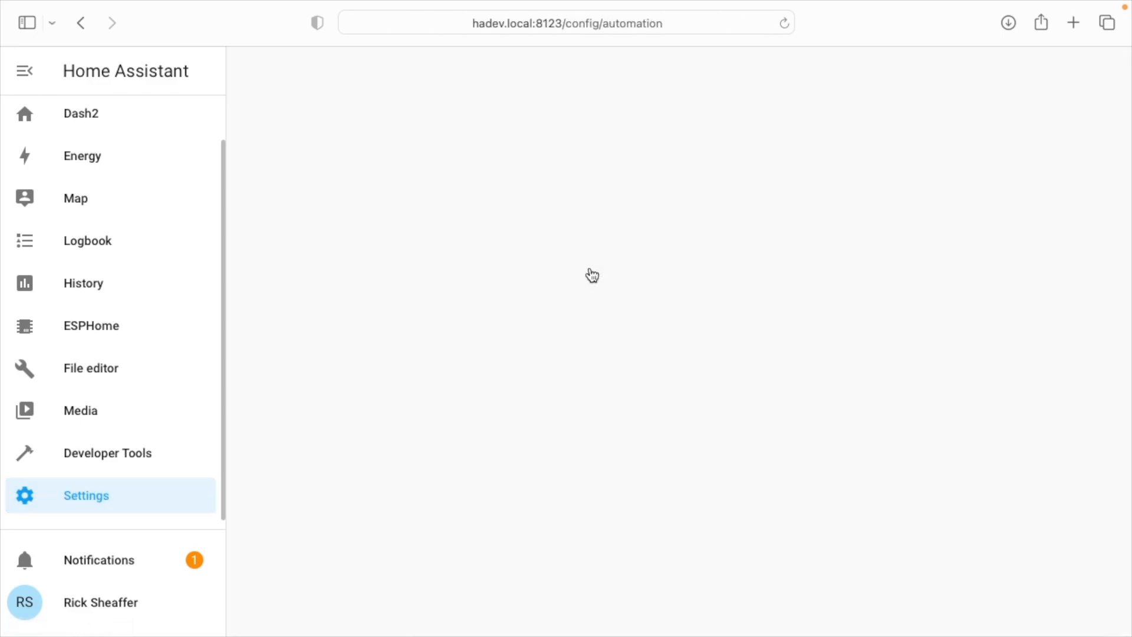
Build a new automation: Shop Pico 'On' pressed triggers turning on Shop Light 1.
click(1001, 605)
text(pic)
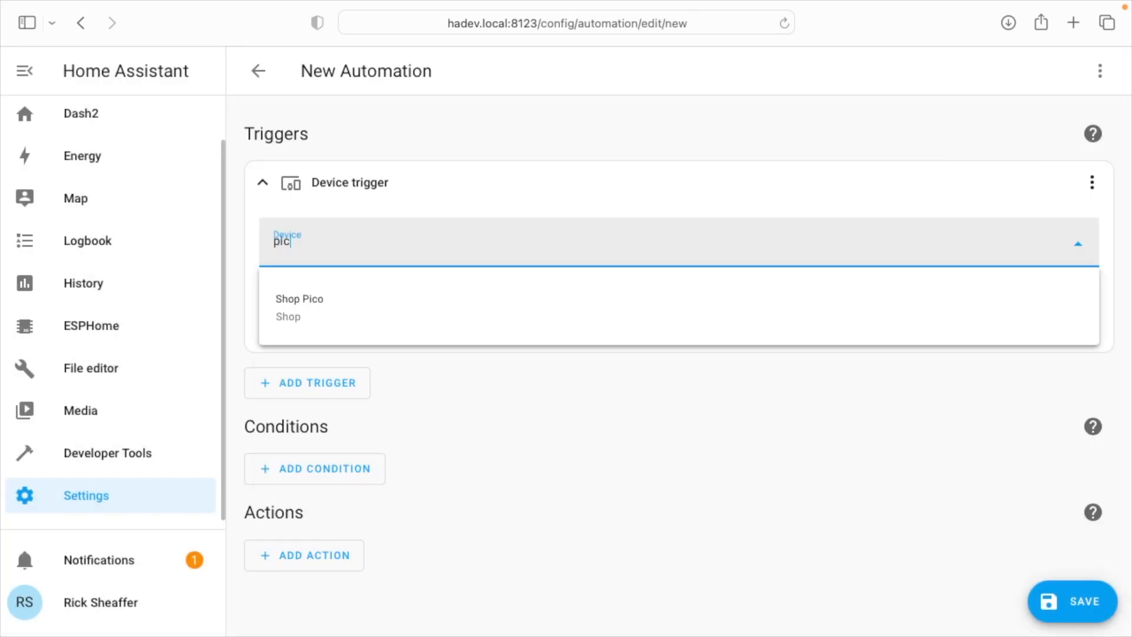
click(299, 298)
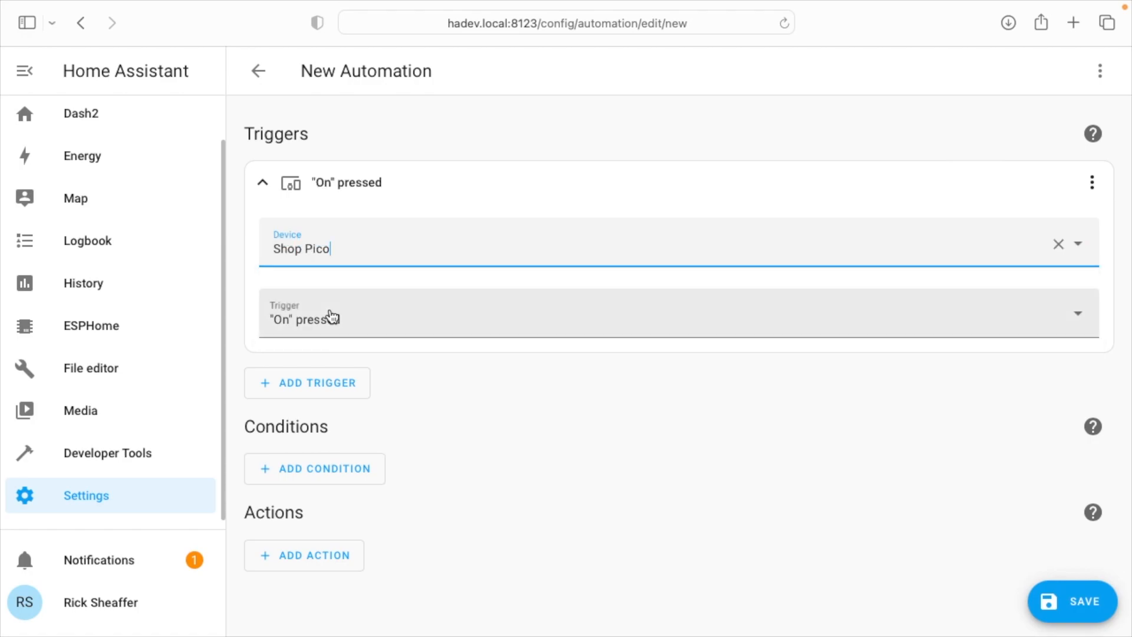
click(650, 310)
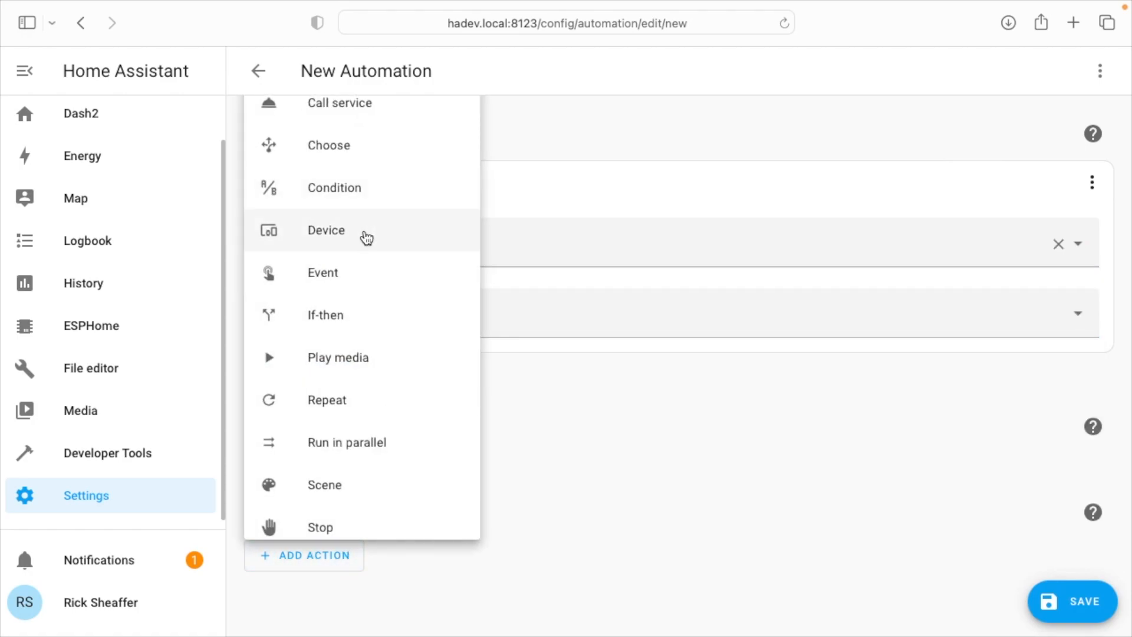
click(326, 230)
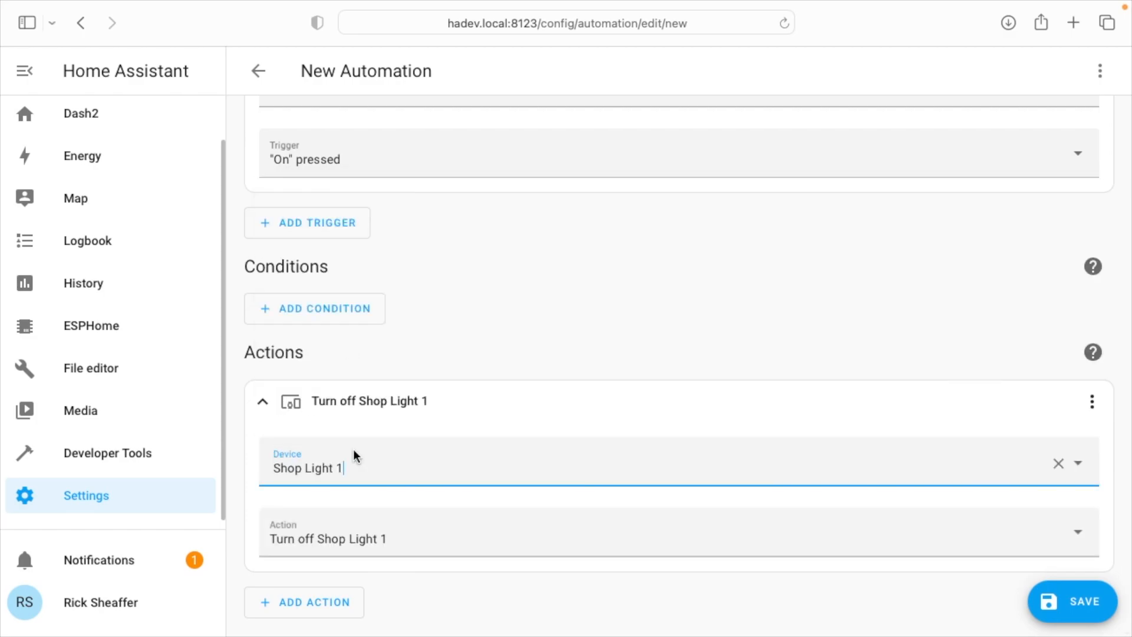
click(679, 539)
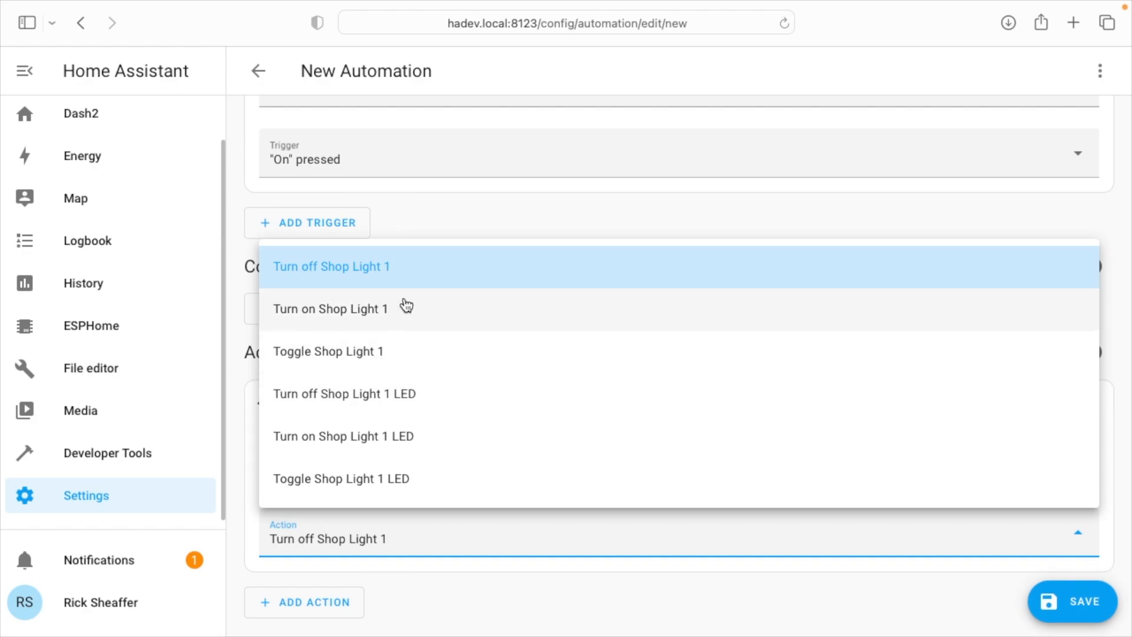
click(330, 309)
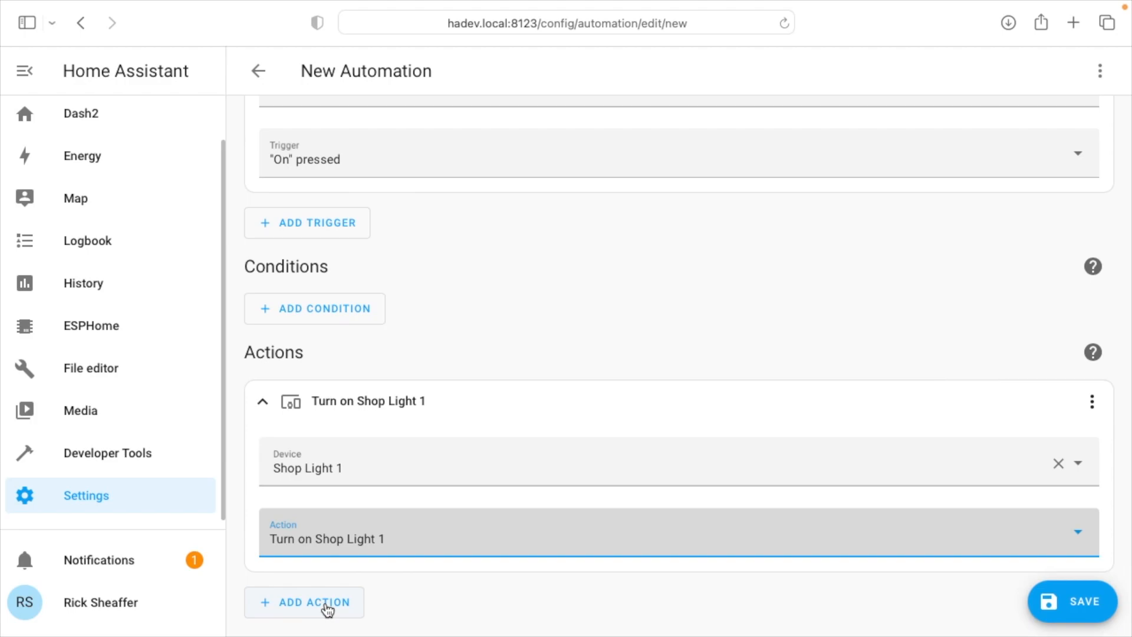
mouse_move(622, 599)
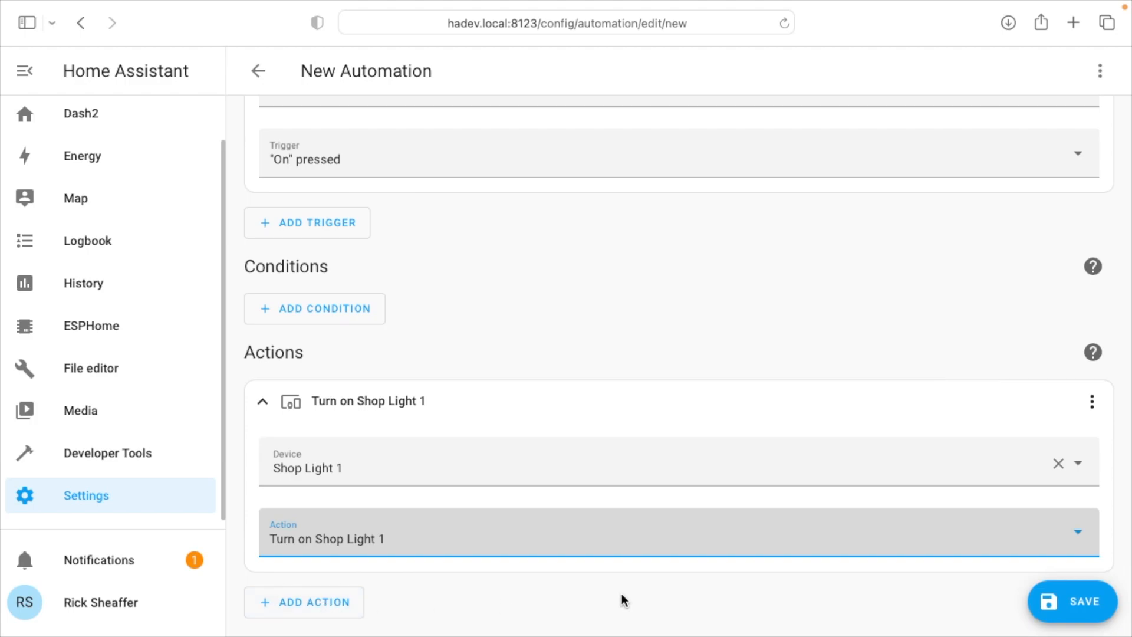
Save the automation under the name 'Shop Lights On'.
click(1069, 601)
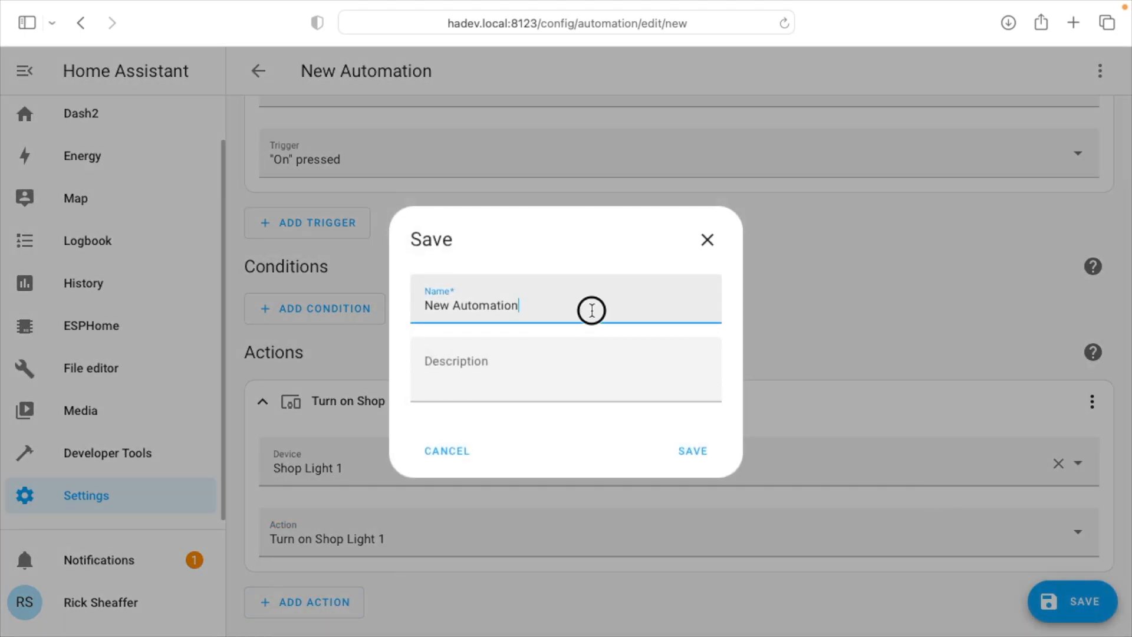
text(Shop Lights On)
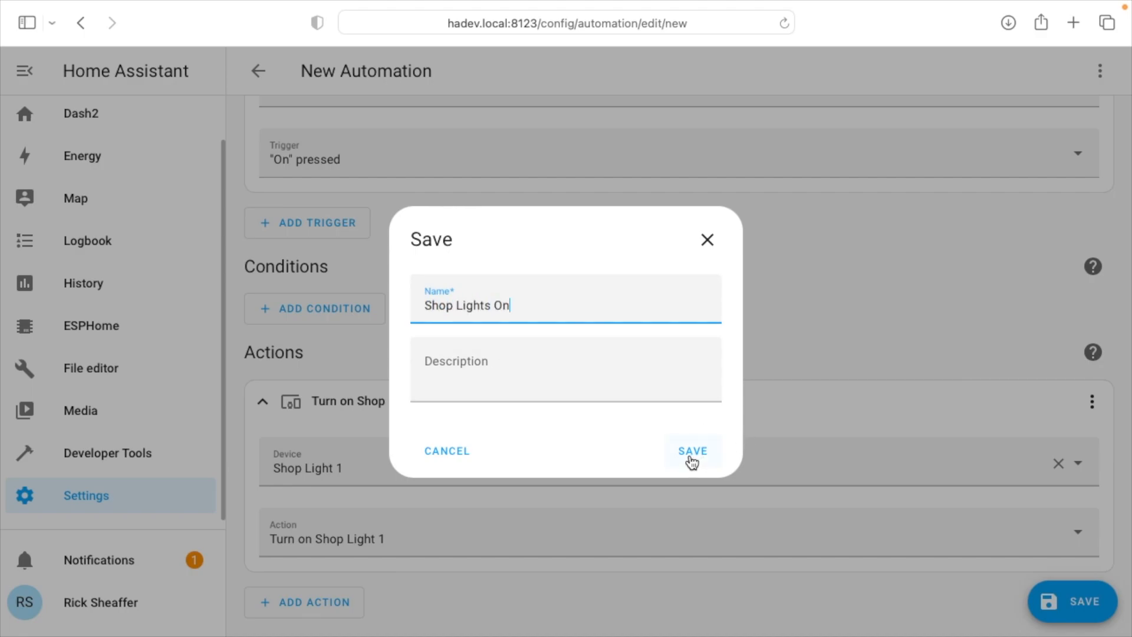
click(689, 450)
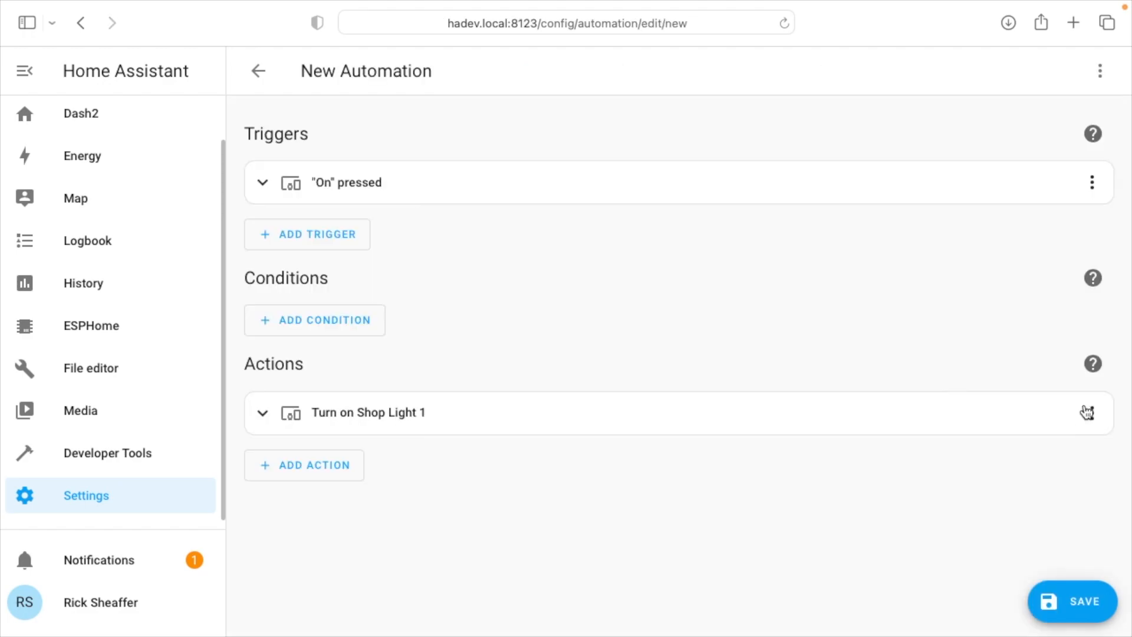
Switch the trigger to 'Off' pressed, save as 'Shop Light Off', and return to automations.
click(261, 182)
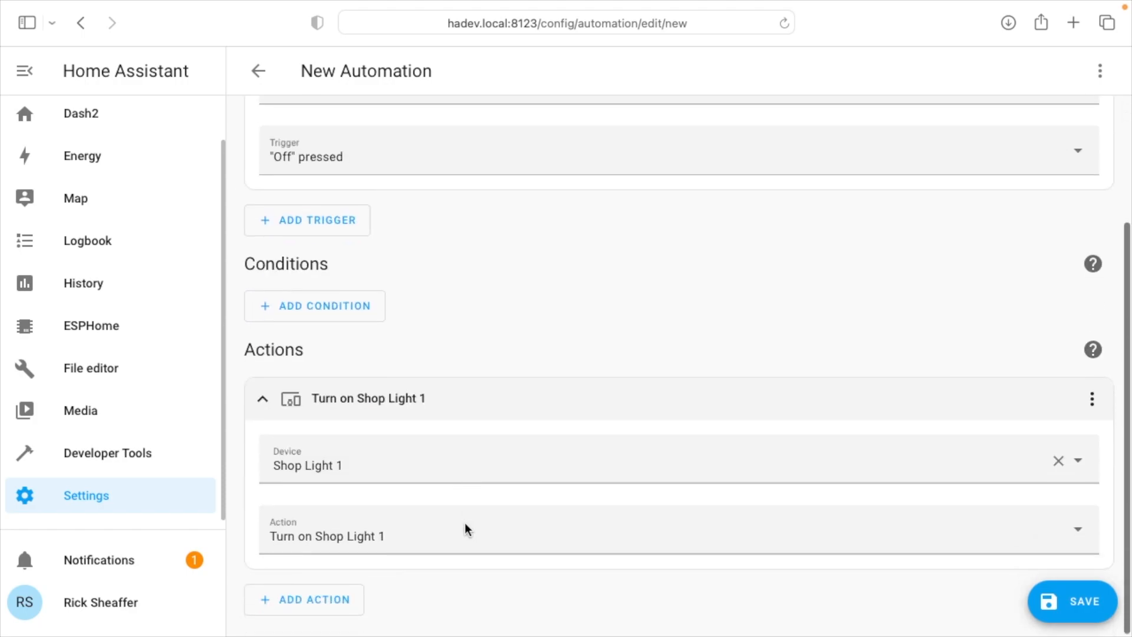
click(1071, 602)
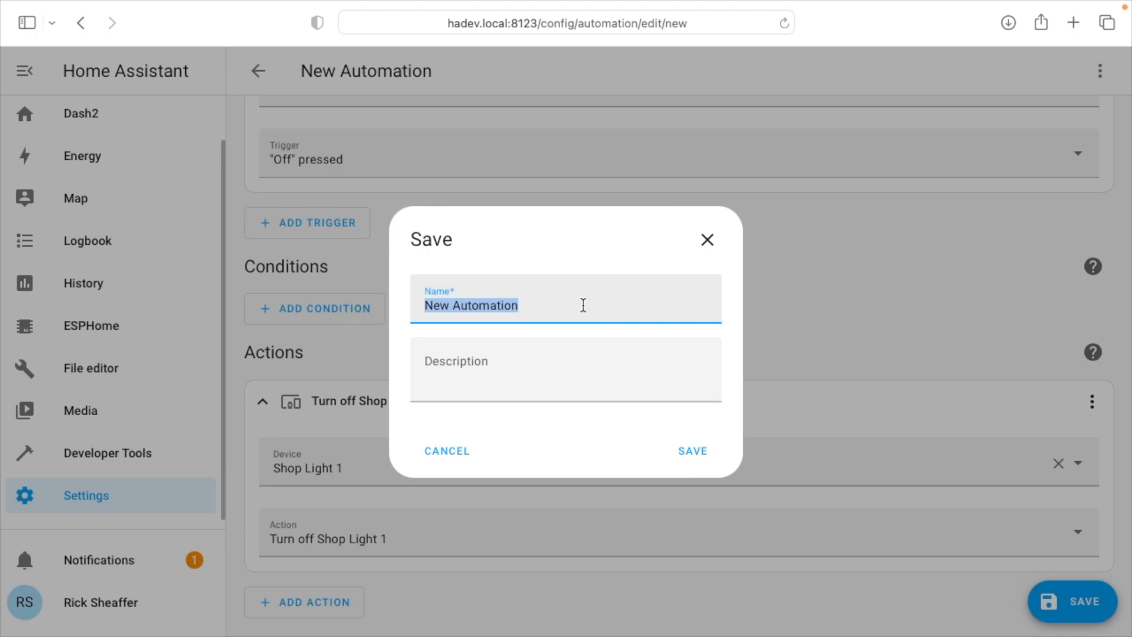
text(Shop Light)
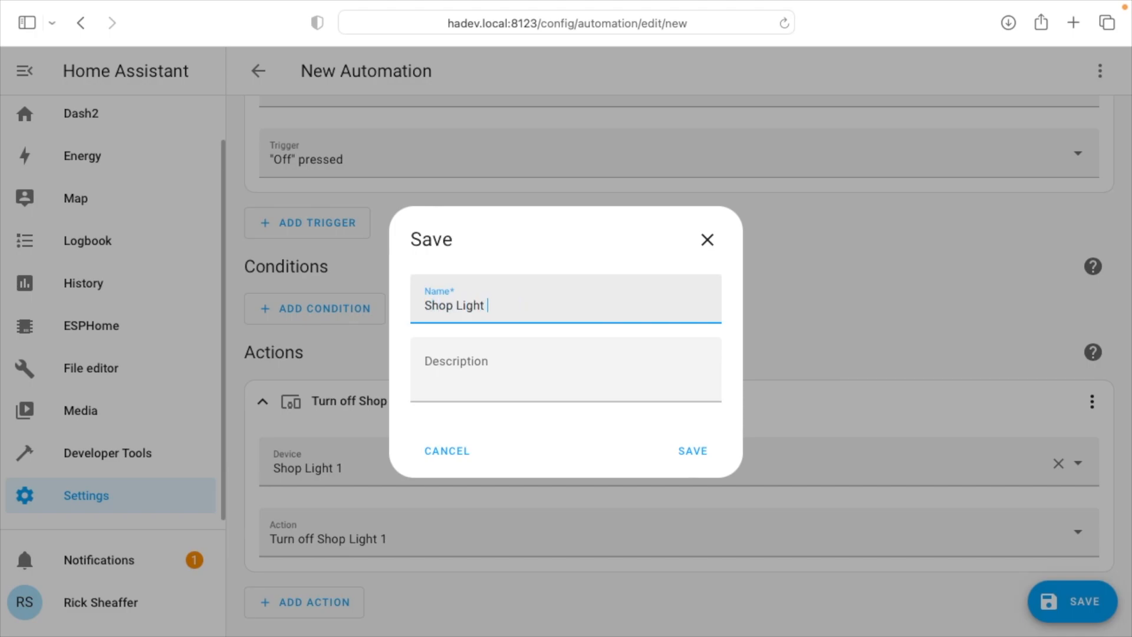
click(693, 451)
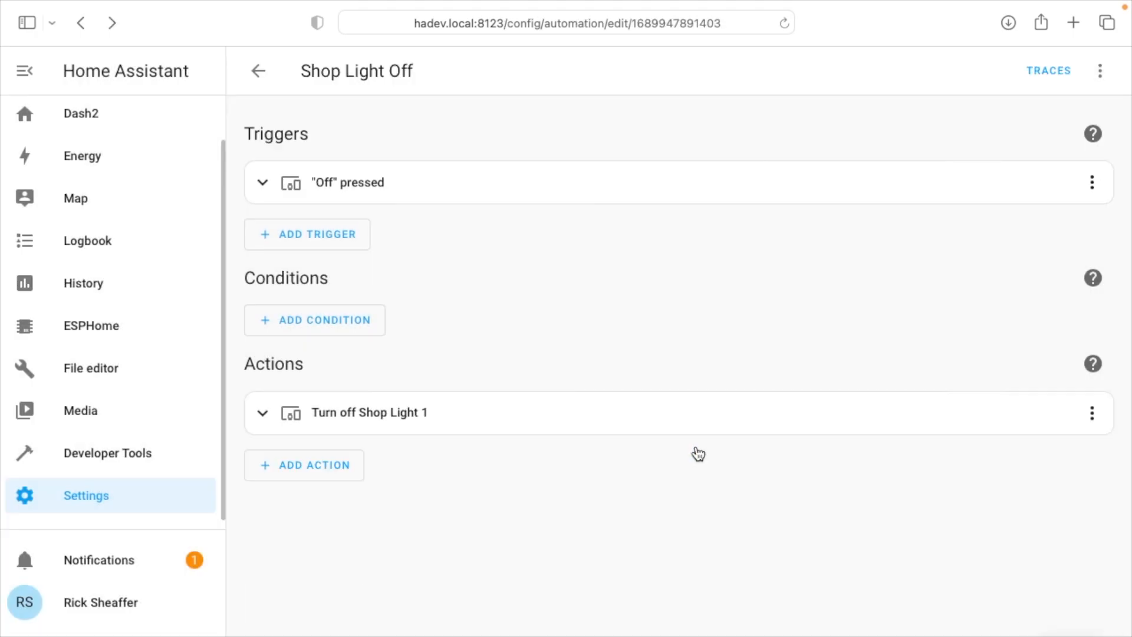
click(258, 71)
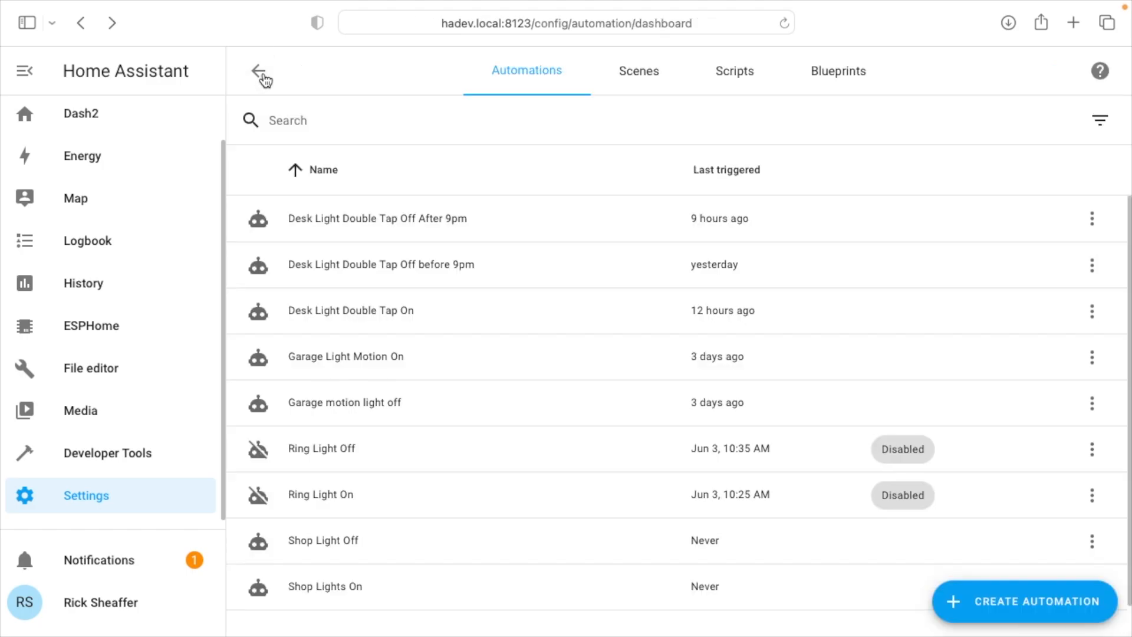